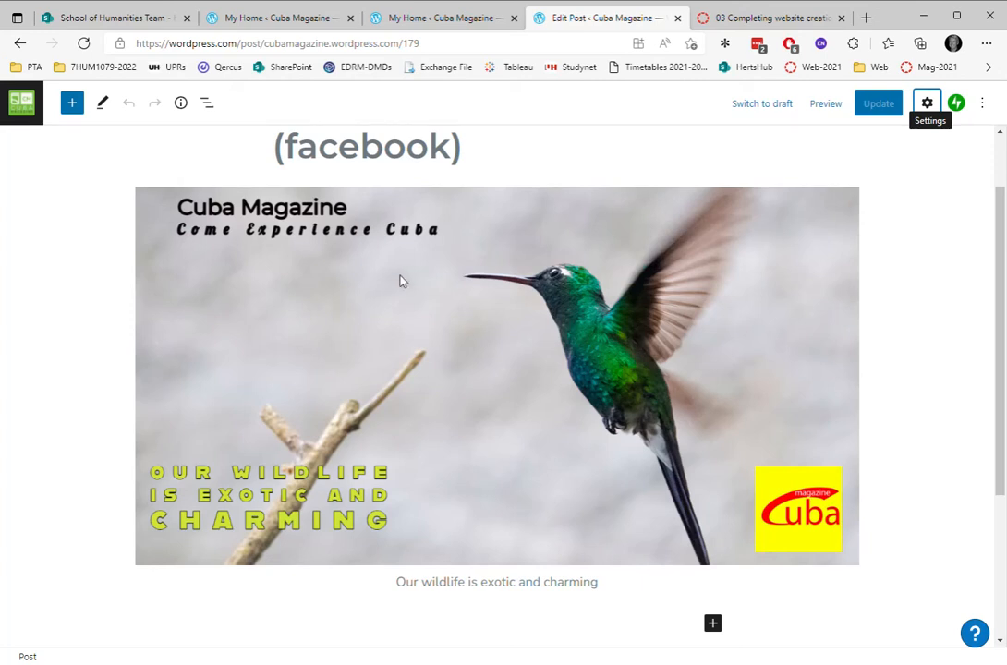
mouse_move(184, 121)
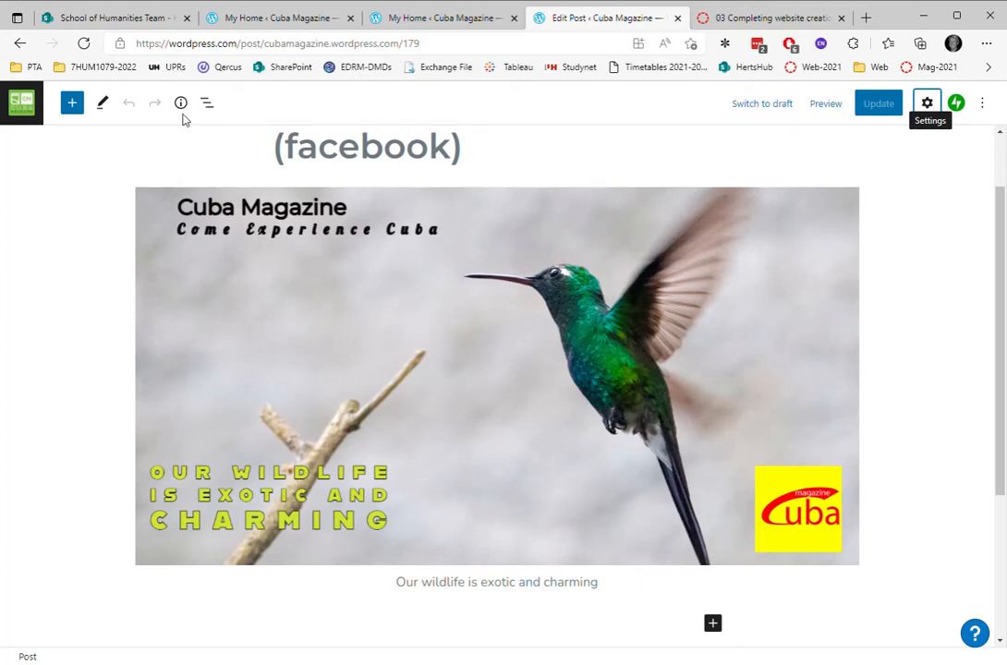
mouse_move(559, 155)
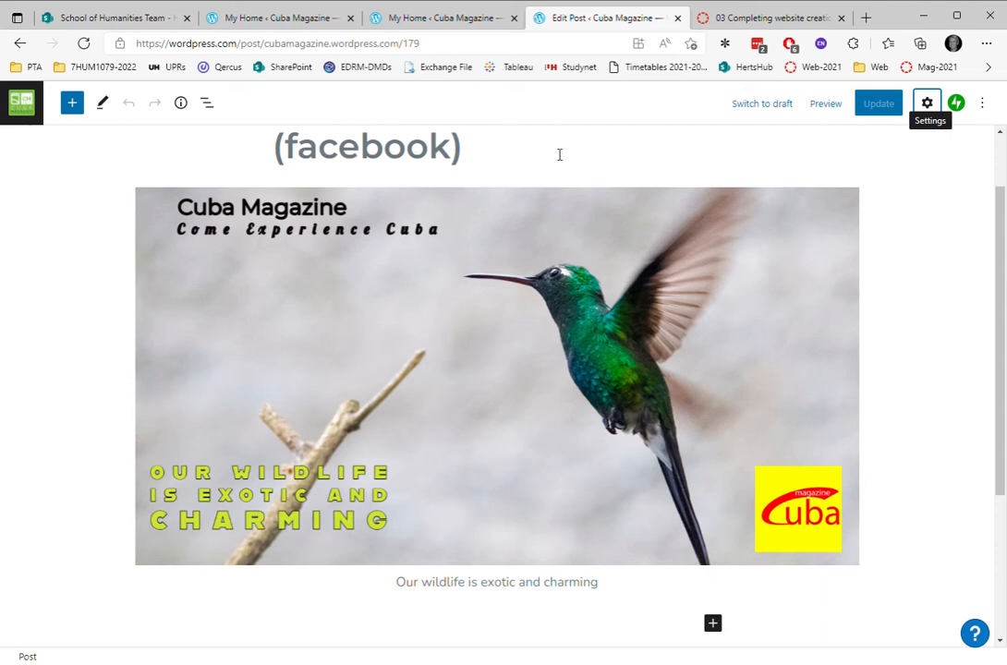
mouse_move(414, 322)
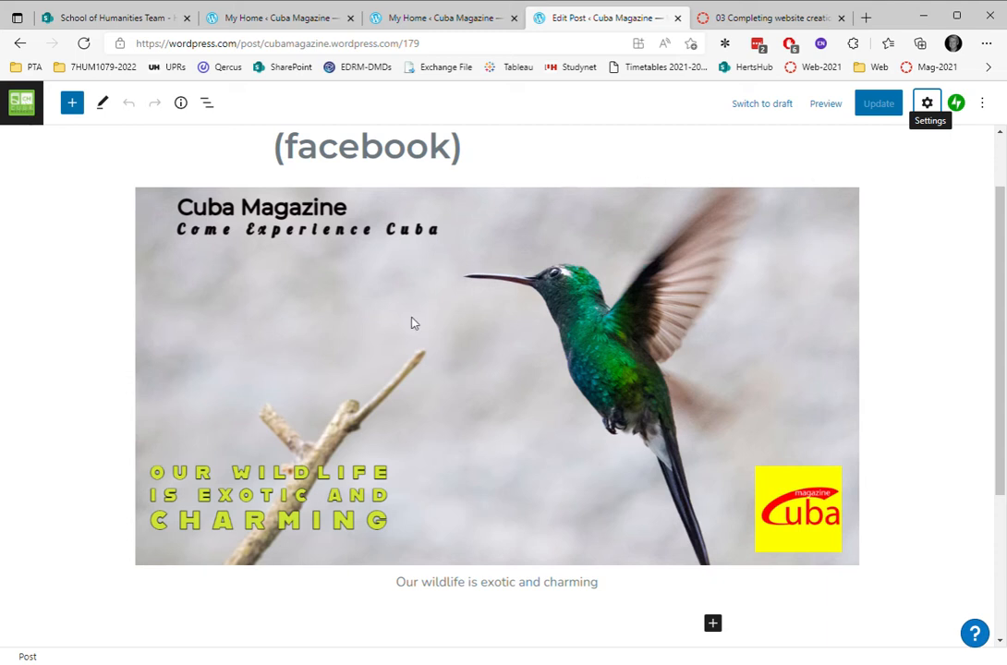
mouse_move(45, 113)
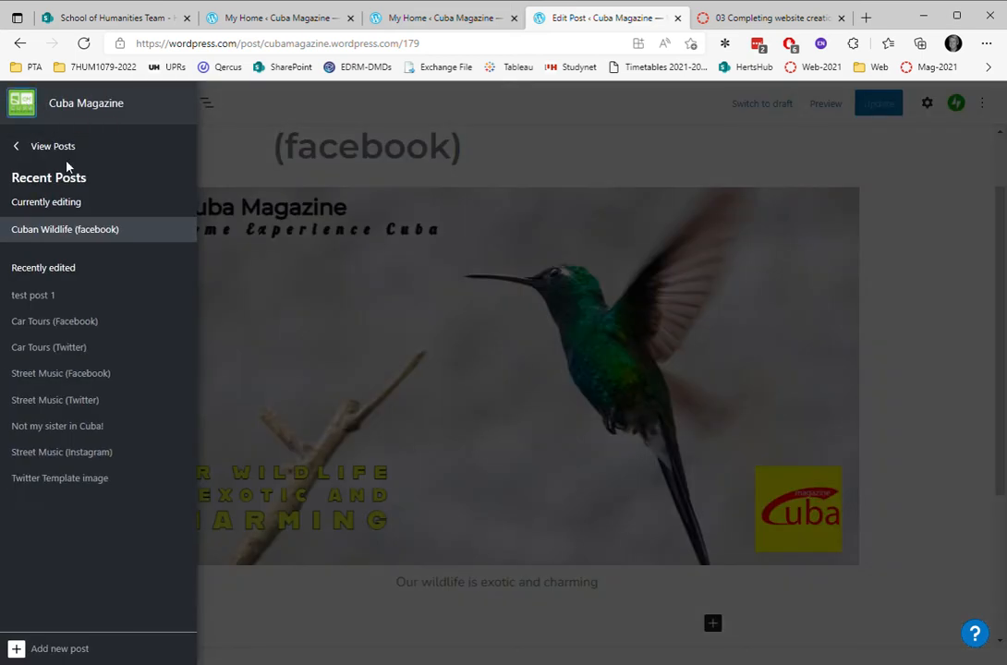
- Leave the Cuban Wildlife post and open 'test post 1' from the Cuba Magazine posts list
left_click(51, 146)
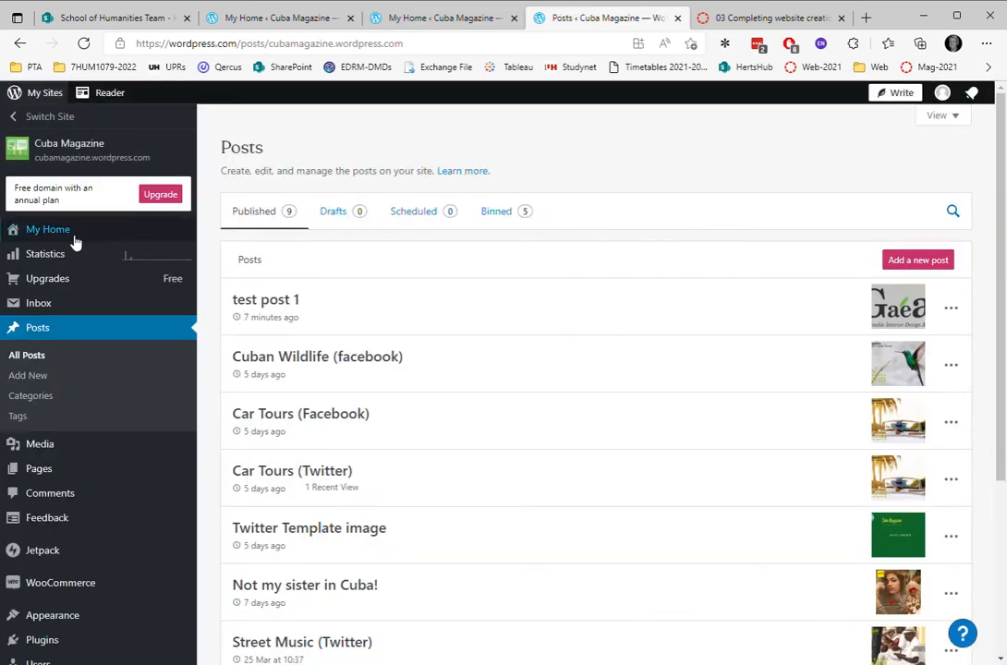
mouse_move(116, 340)
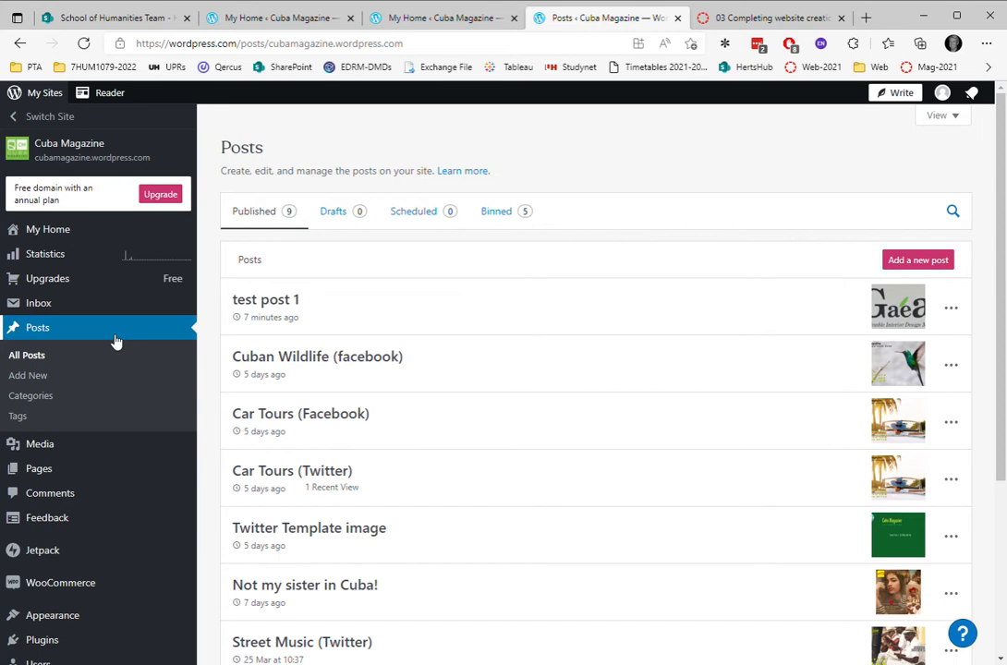
left_click(266, 299)
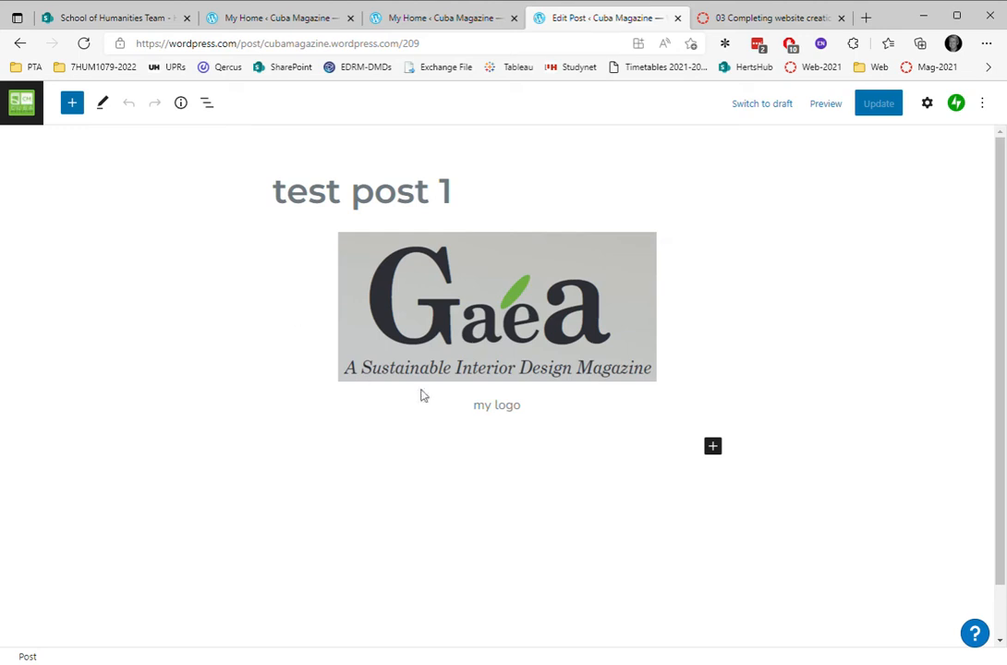
mouse_move(822, 377)
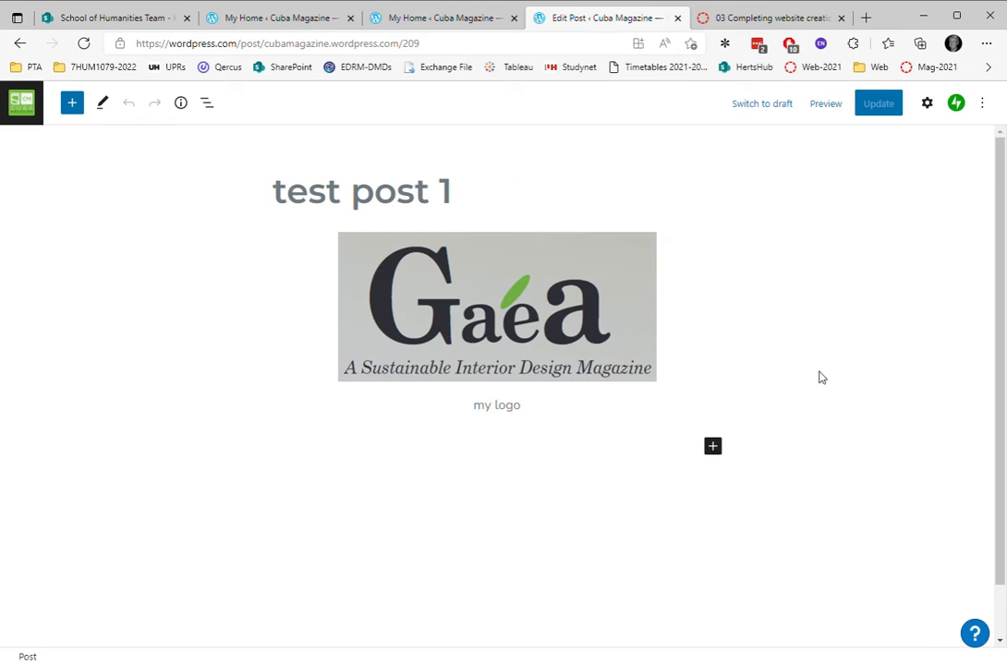
mouse_move(777, 220)
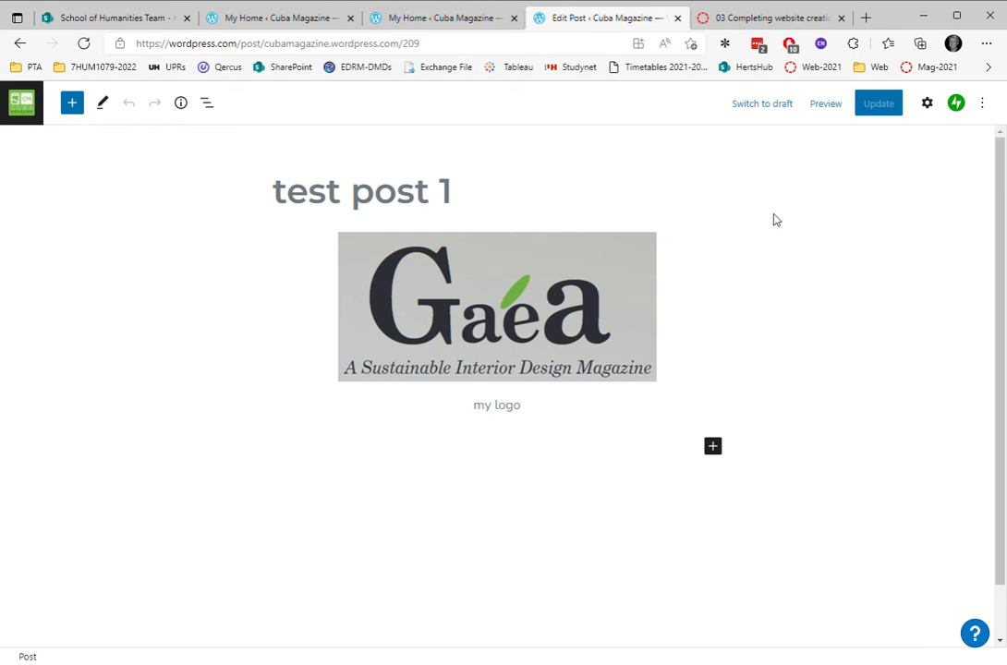
mouse_move(928, 103)
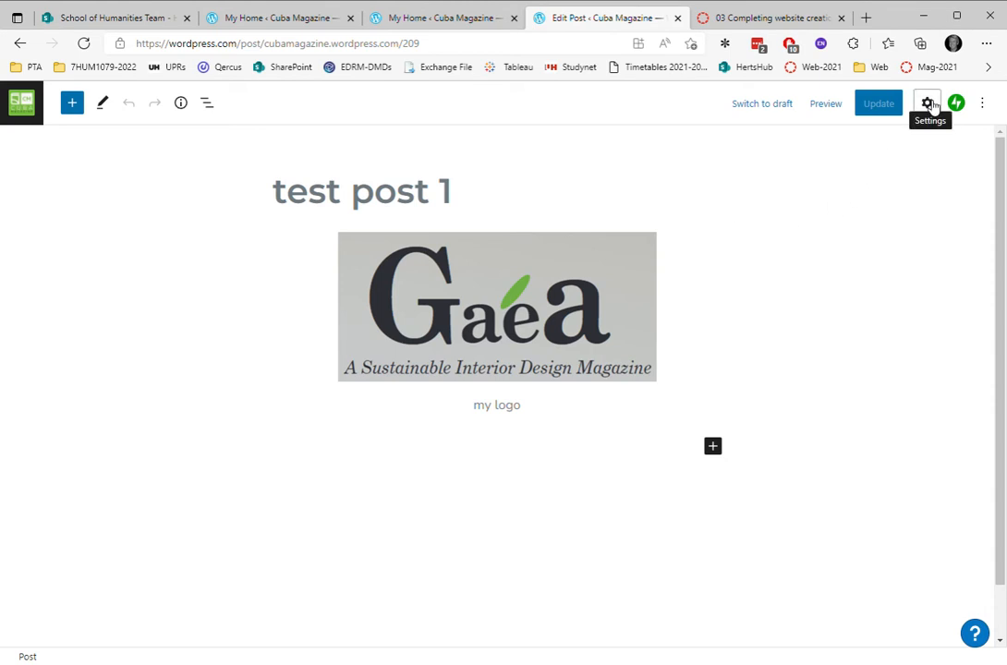
- Show the post settings sidebar and scroll down to the empty Featured Image panel
left_click(926, 103)
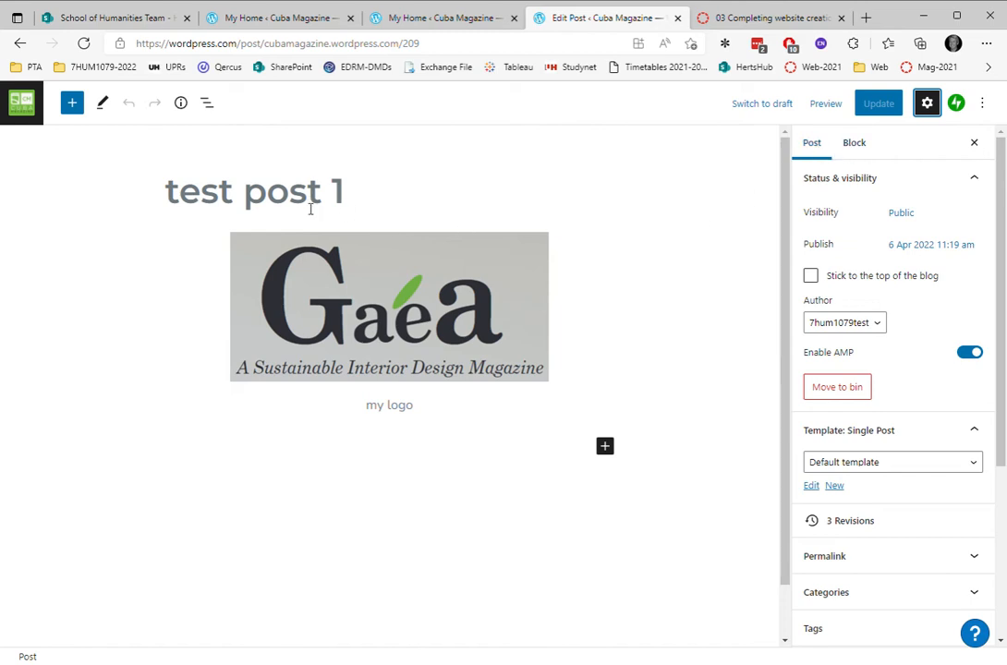
mouse_move(388, 448)
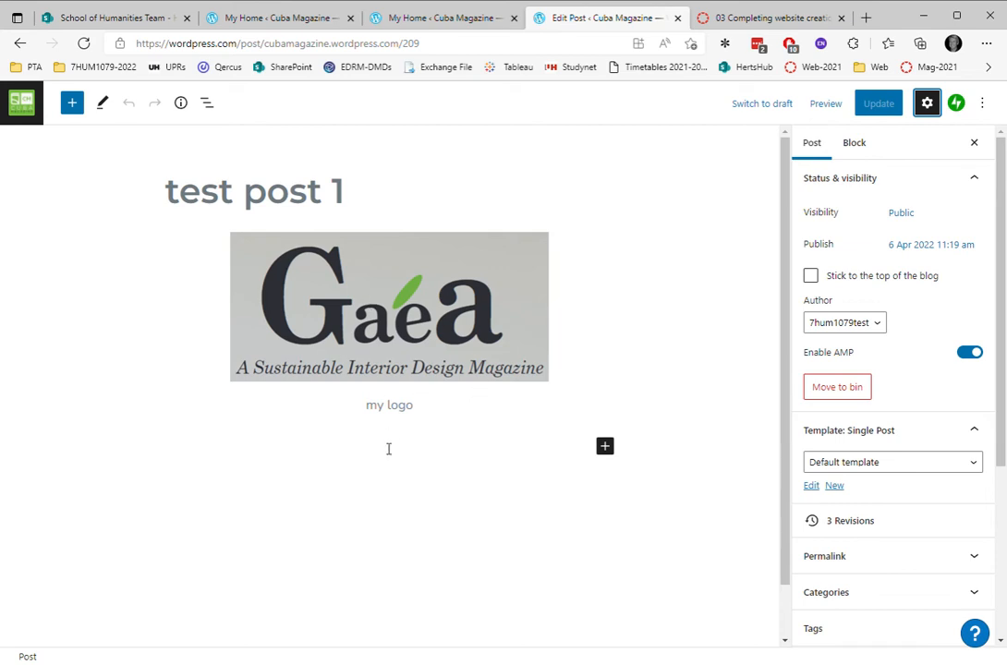
mouse_move(439, 418)
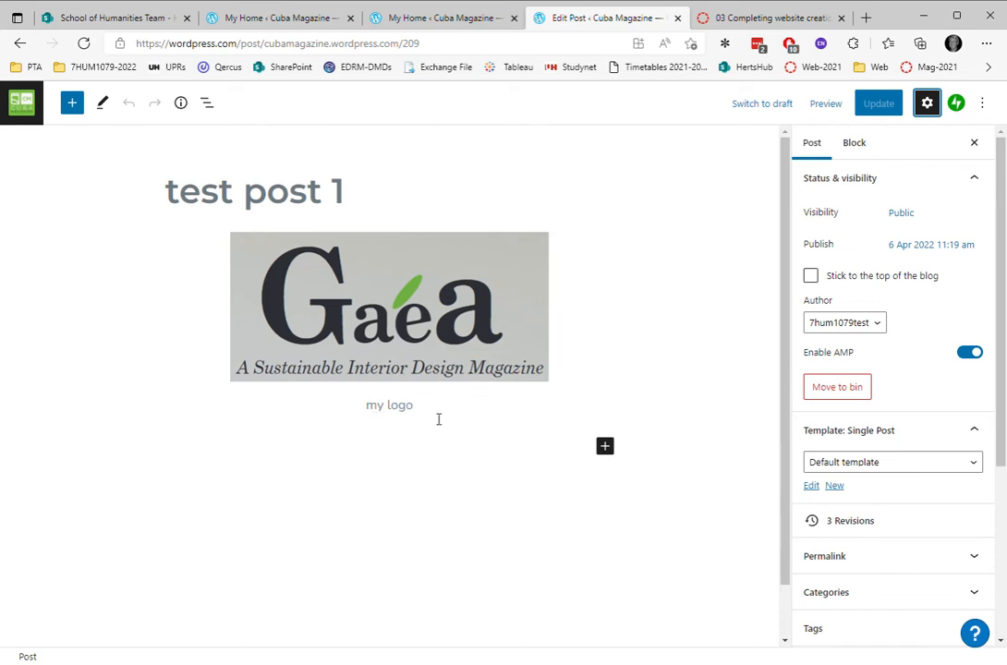
mouse_move(303, 159)
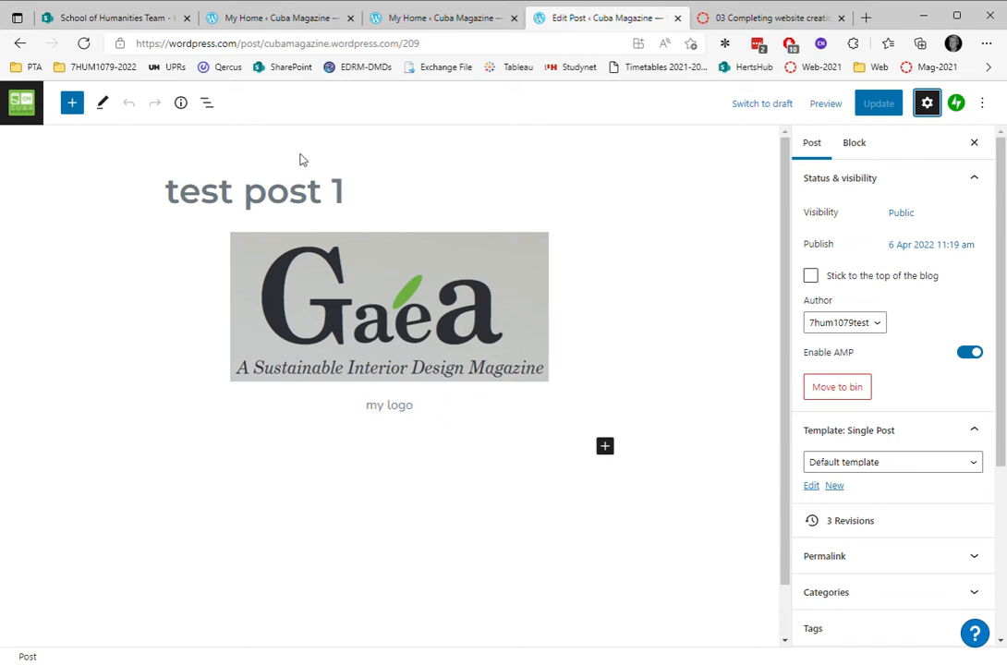
mouse_move(812, 144)
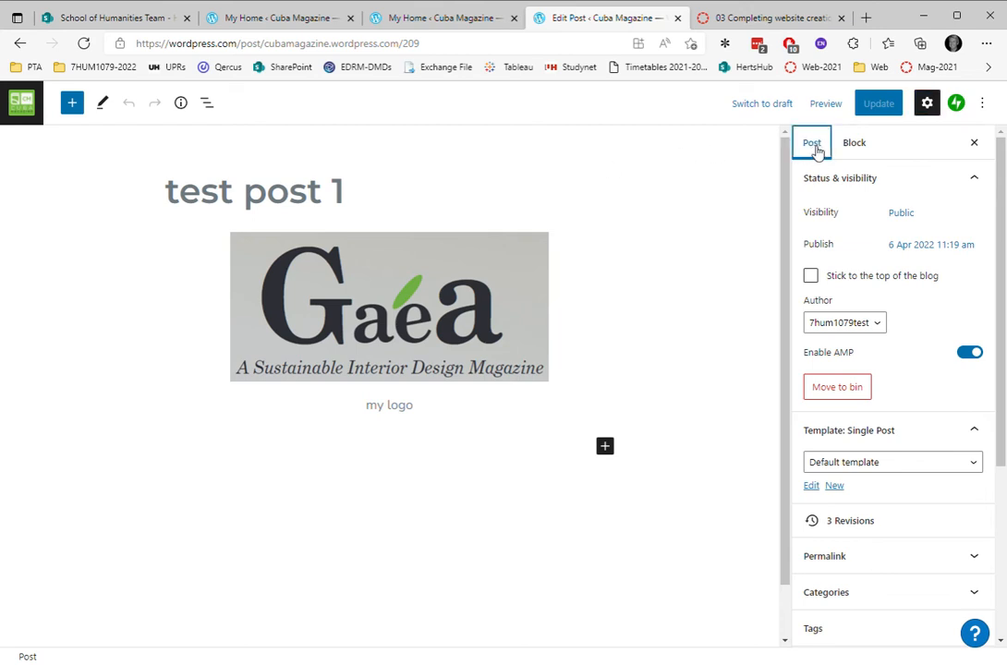
scroll("down", 3)
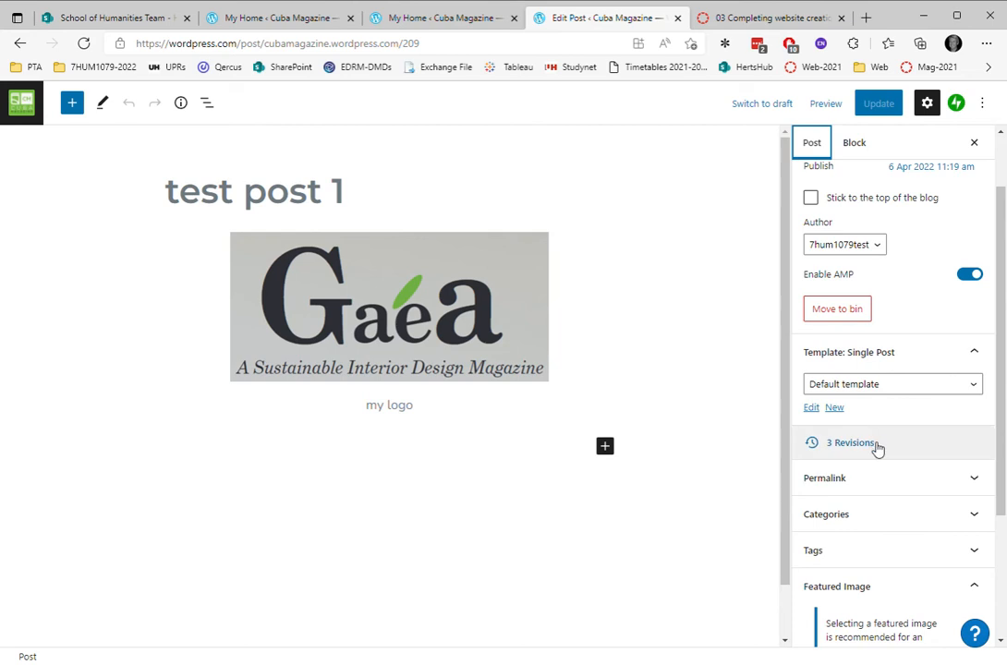
scroll("down", 3)
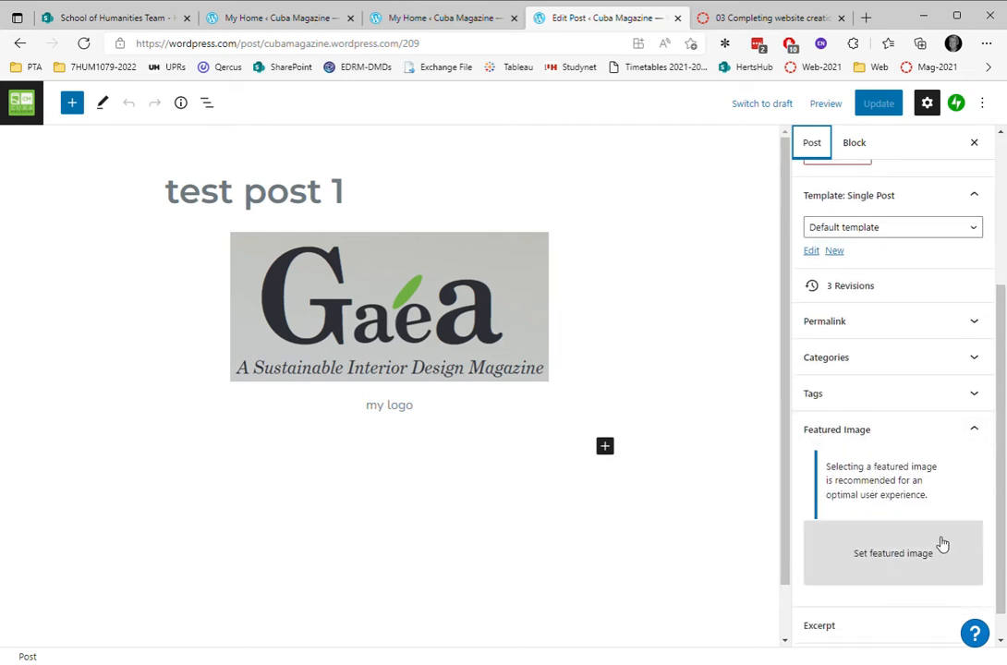
mouse_move(863, 558)
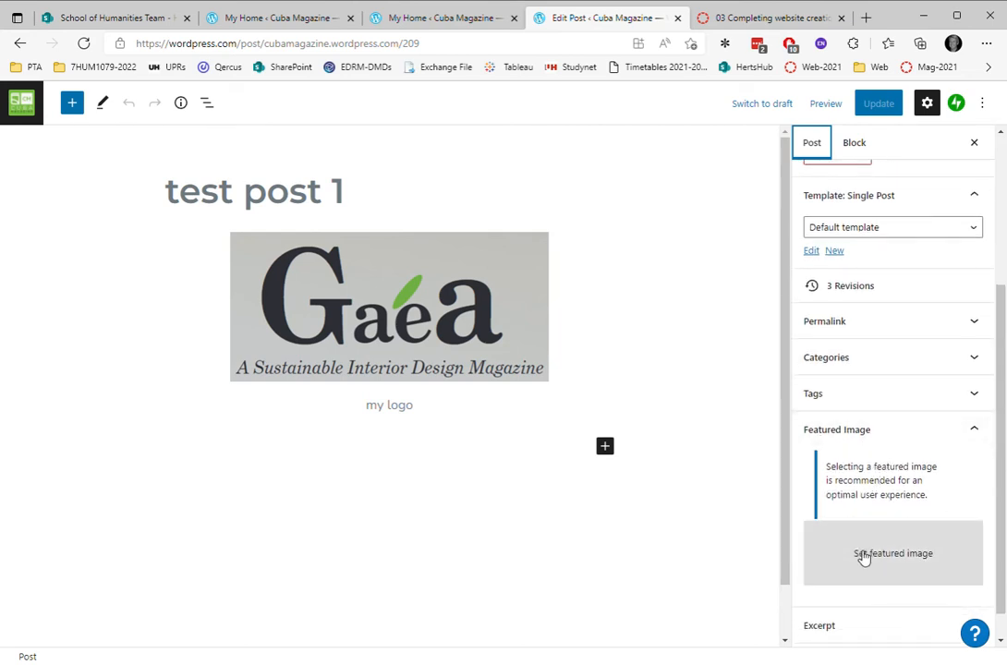
- Insert the green Cuba Magazine logo from the media library as the featured image
left_click(893, 553)
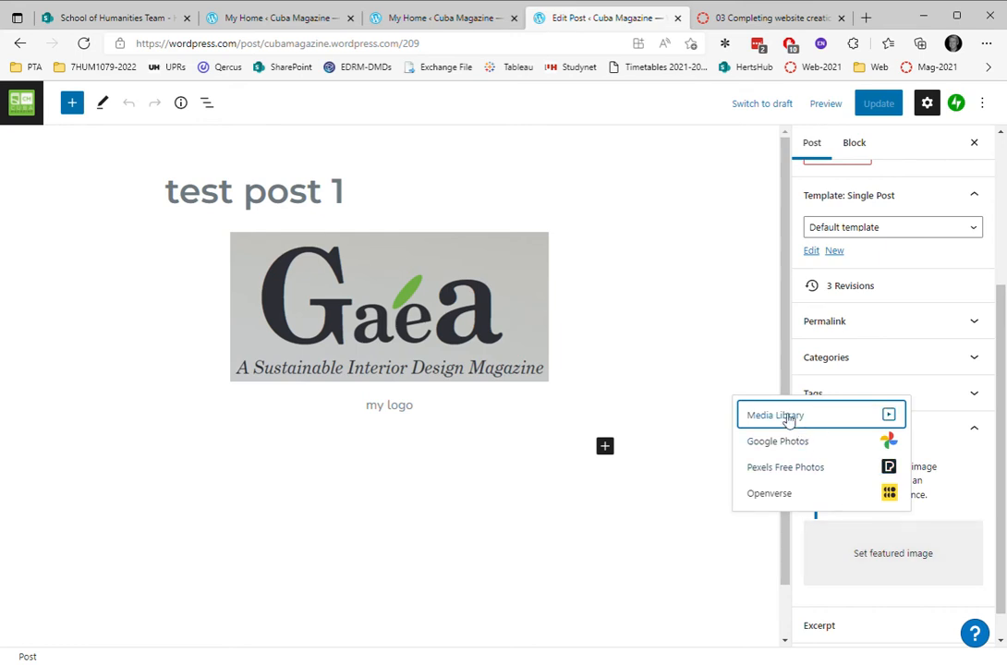
left_click(773, 414)
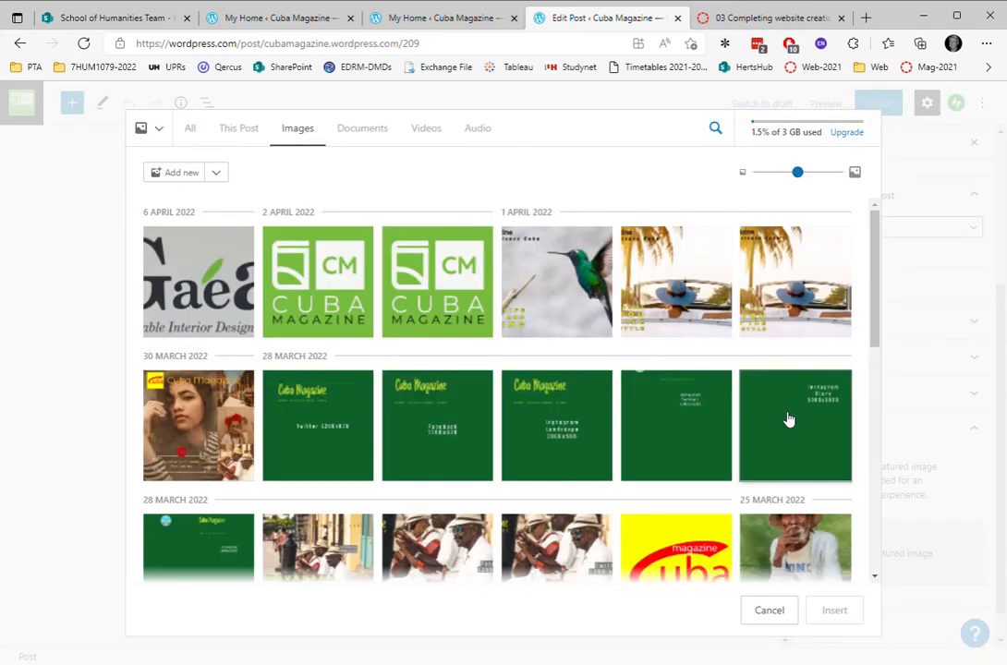
mouse_move(363, 282)
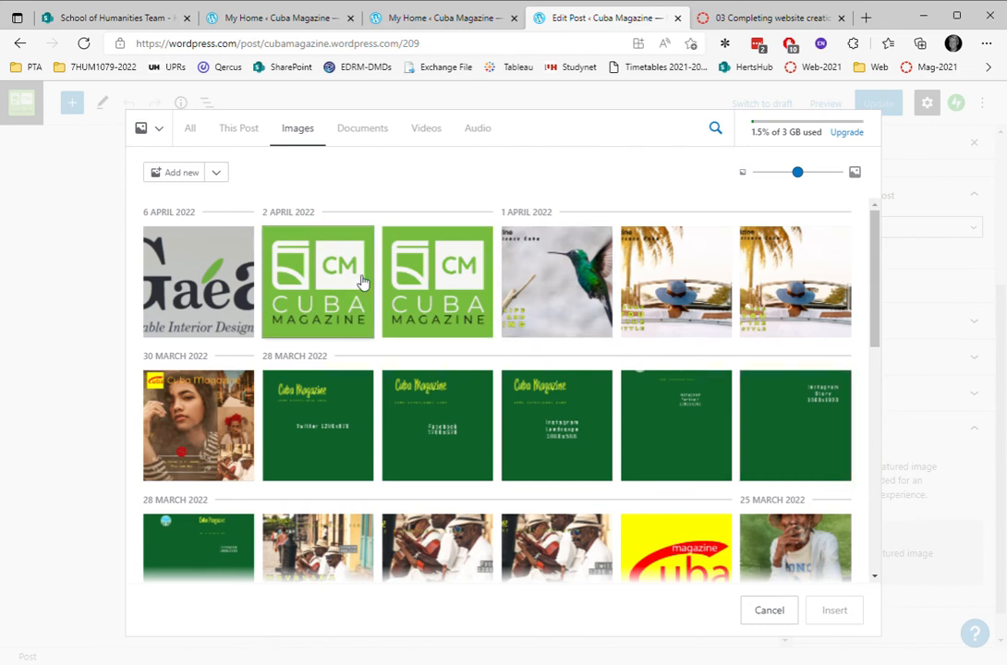
left_click(318, 282)
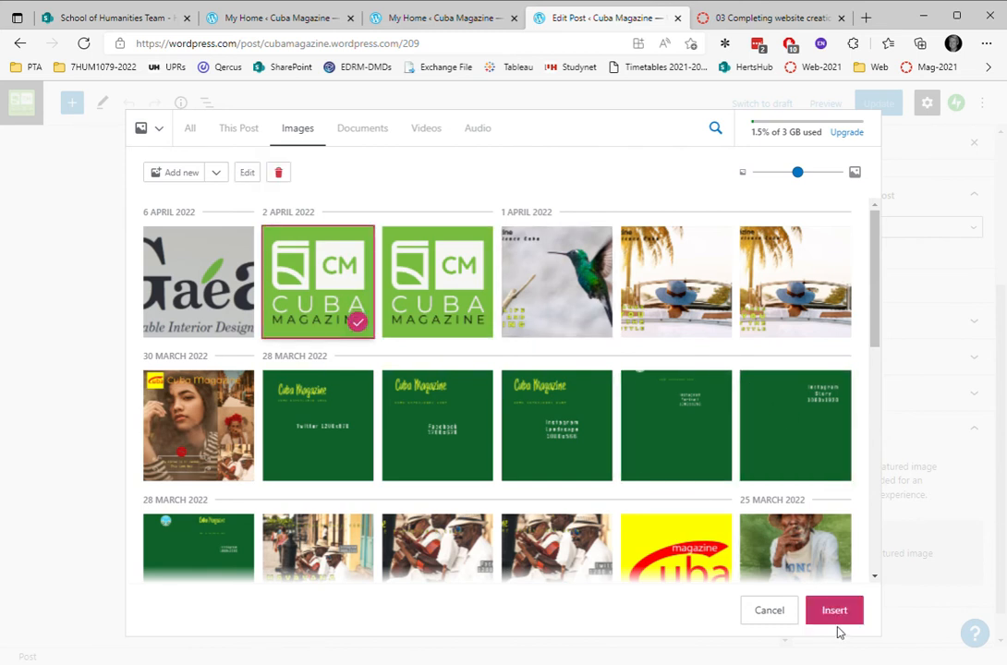
left_click(833, 609)
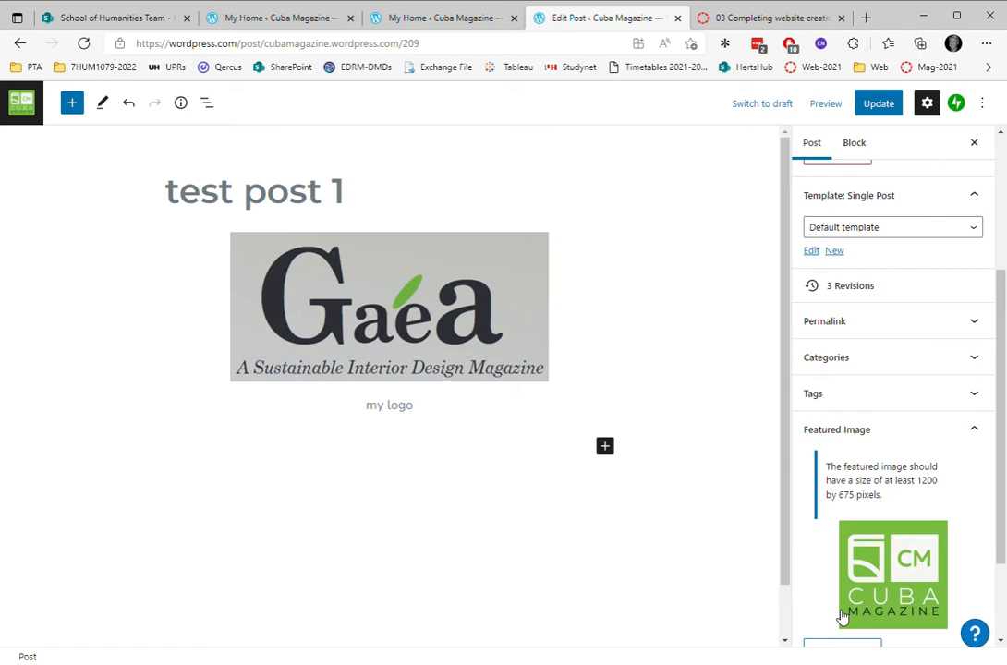
mouse_move(894, 549)
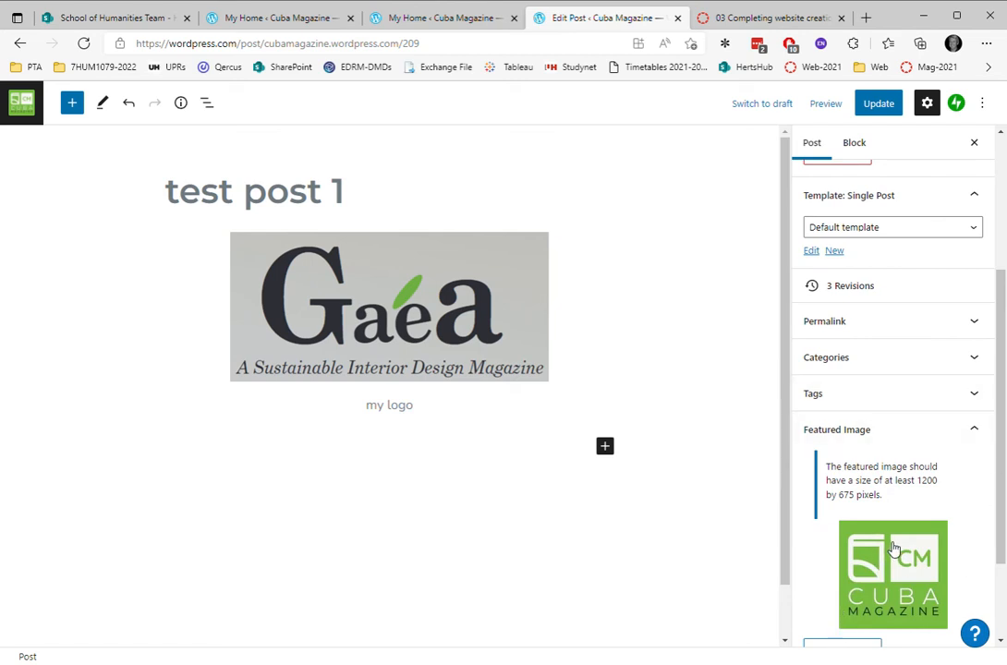
mouse_move(886, 496)
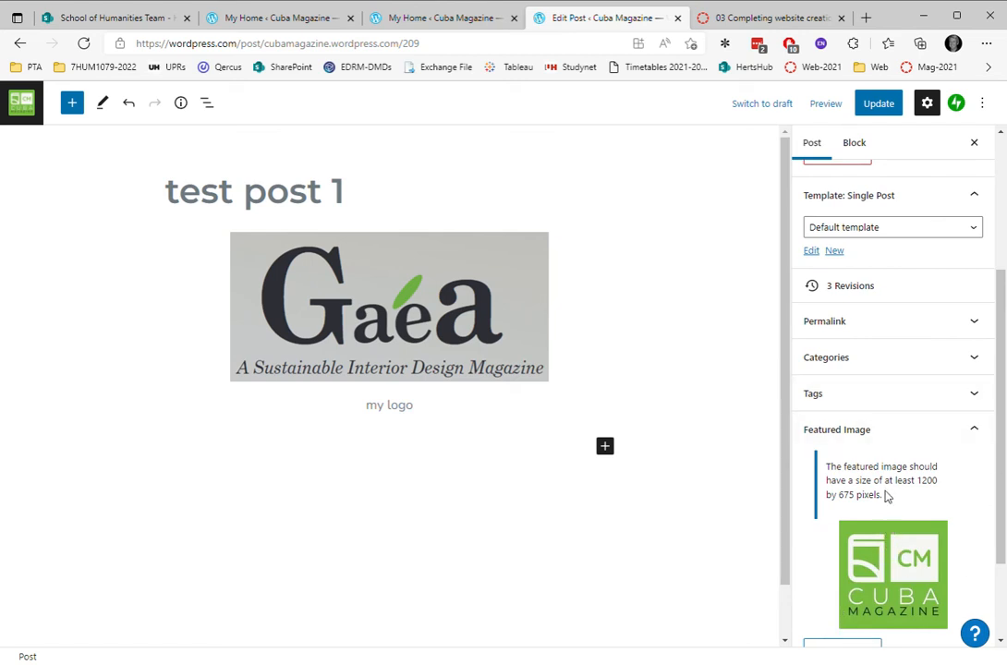
mouse_move(772, 289)
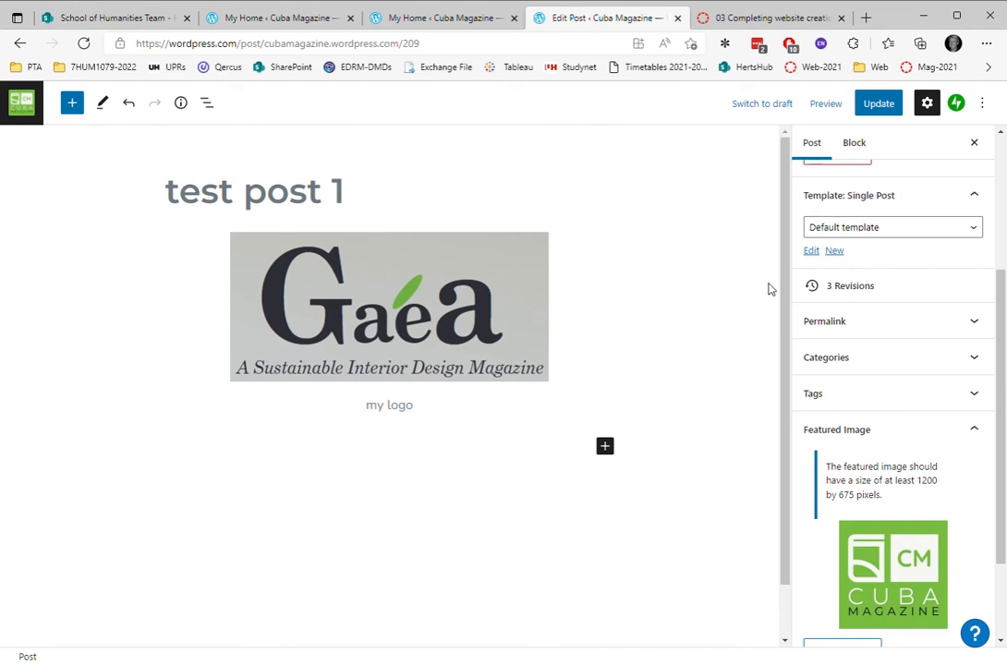
mouse_move(853, 121)
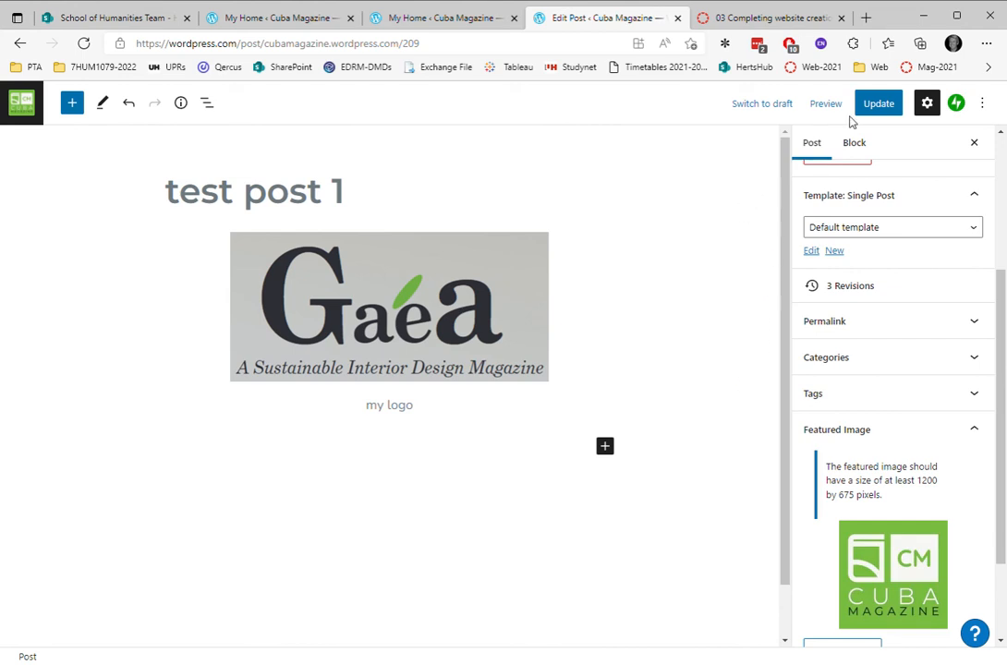
- Update 'test post 1' and follow View Post from the 'Post updated' notice
left_click(870, 103)
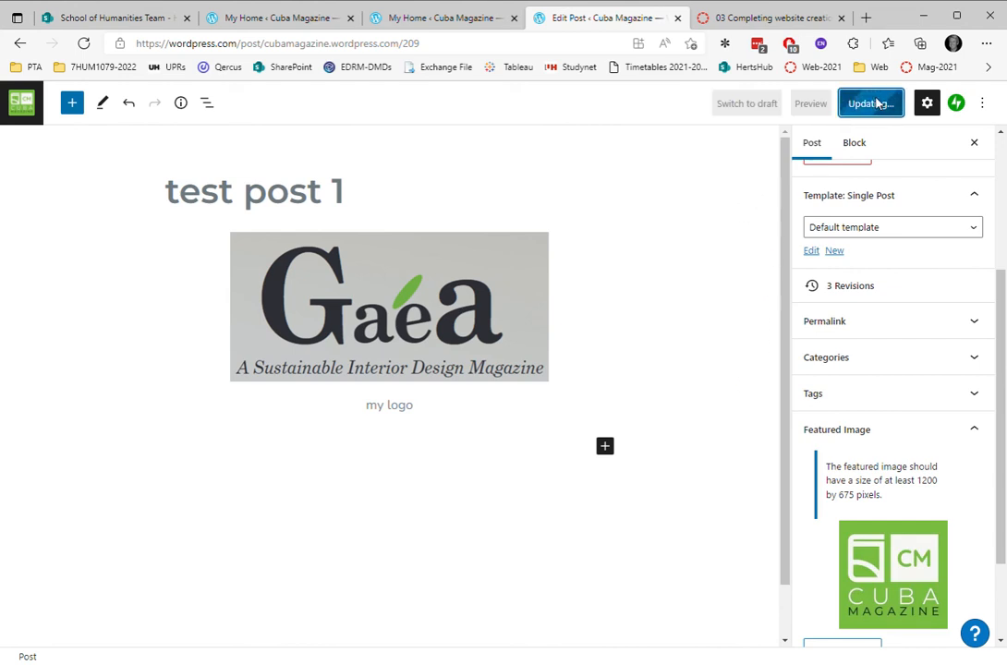
left_click(870, 102)
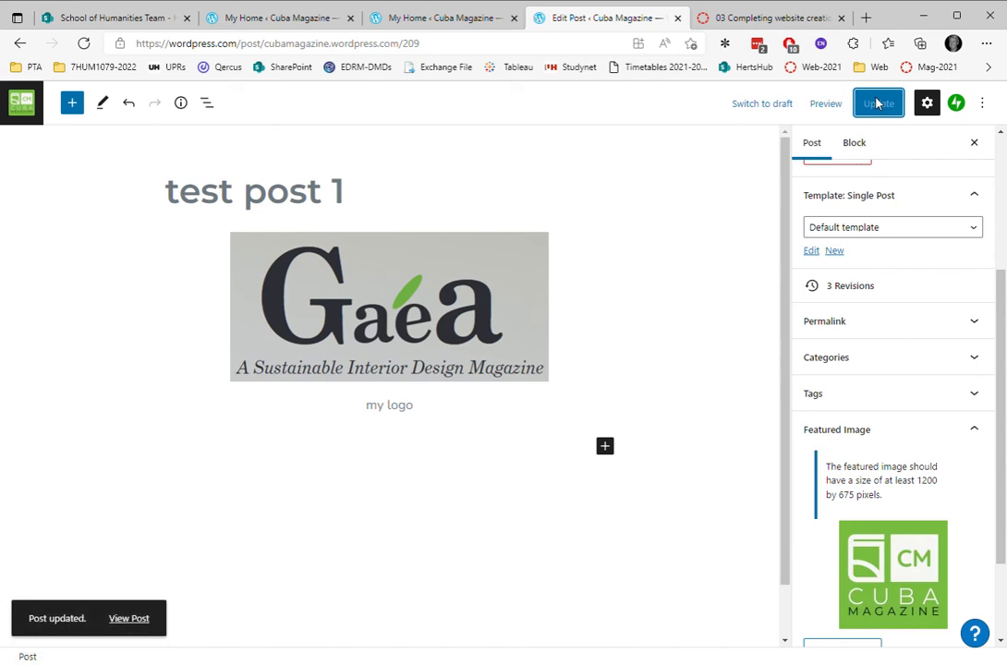
mouse_move(104, 330)
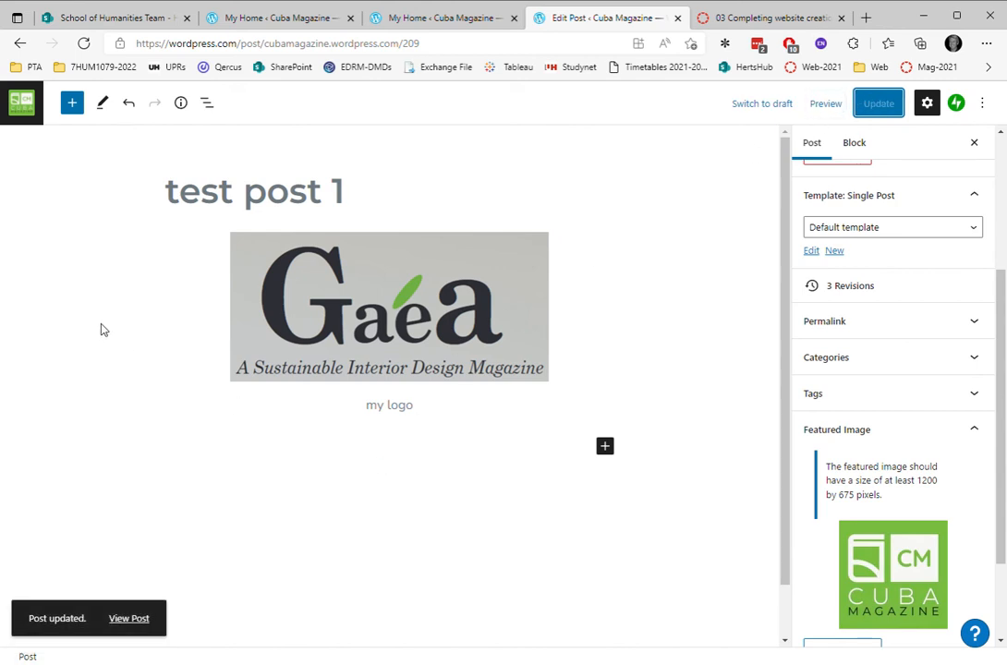
left_click(128, 619)
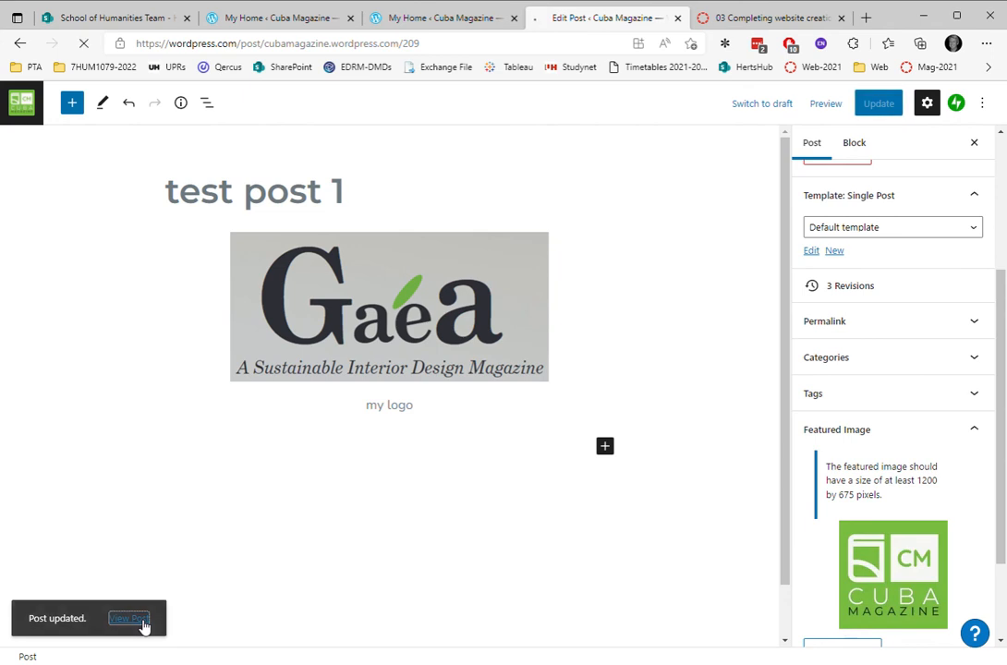
- Scroll through the live 'test post 1' page to review the logo, sharing options and reply form
left_click(129, 618)
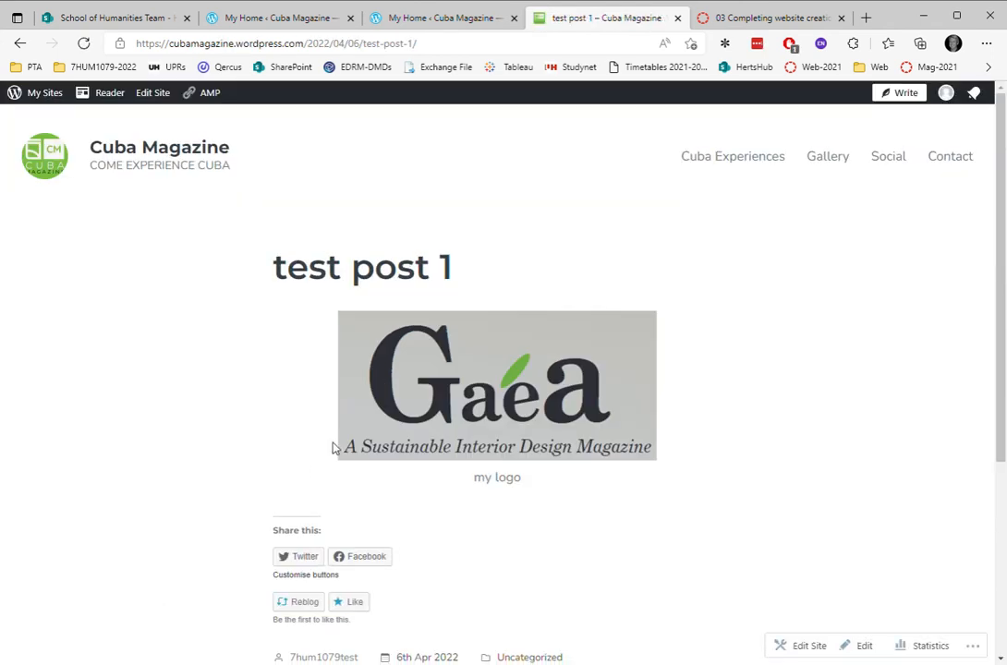
scroll("down", 3)
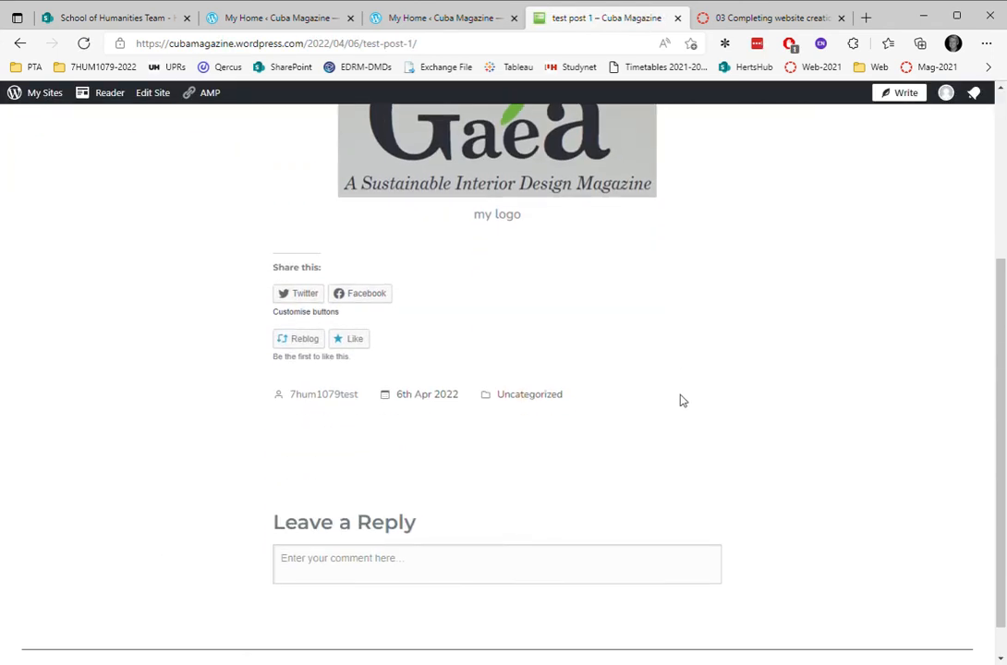
scroll("up", 3)
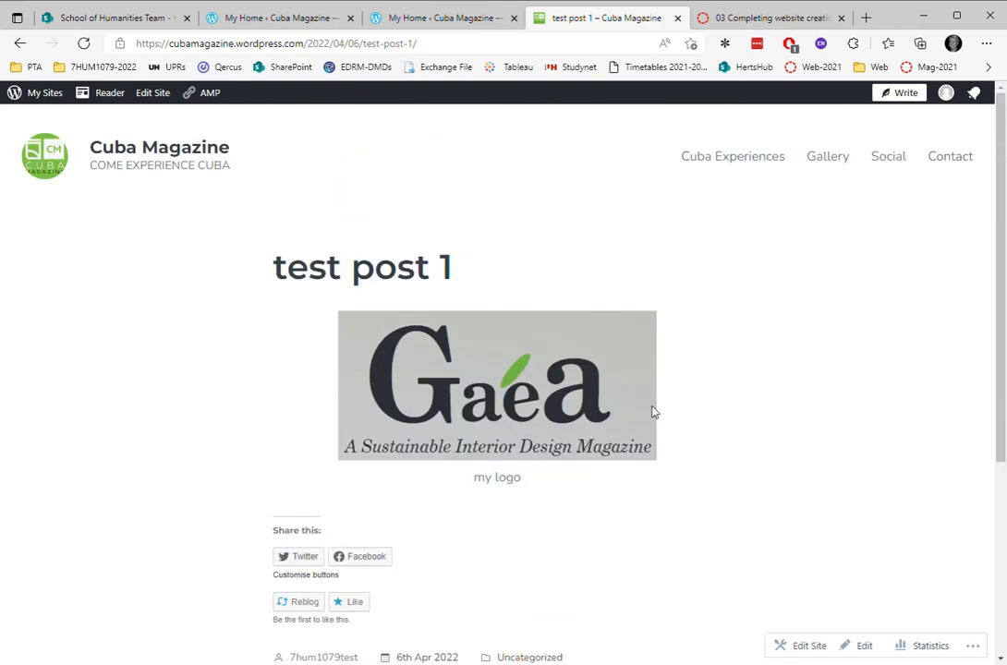
scroll("down", 3)
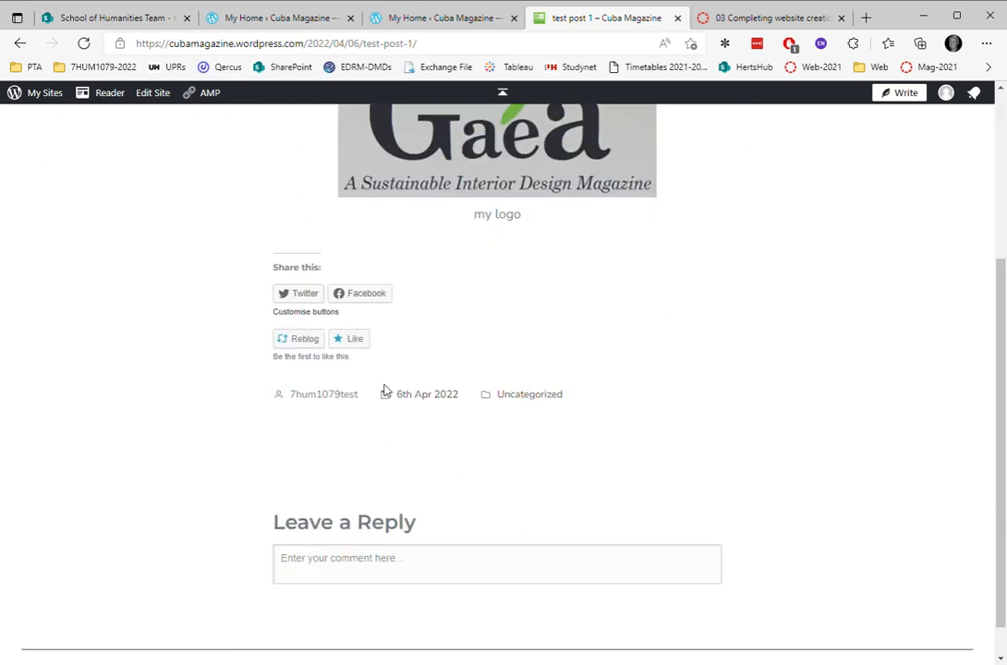
mouse_move(328, 294)
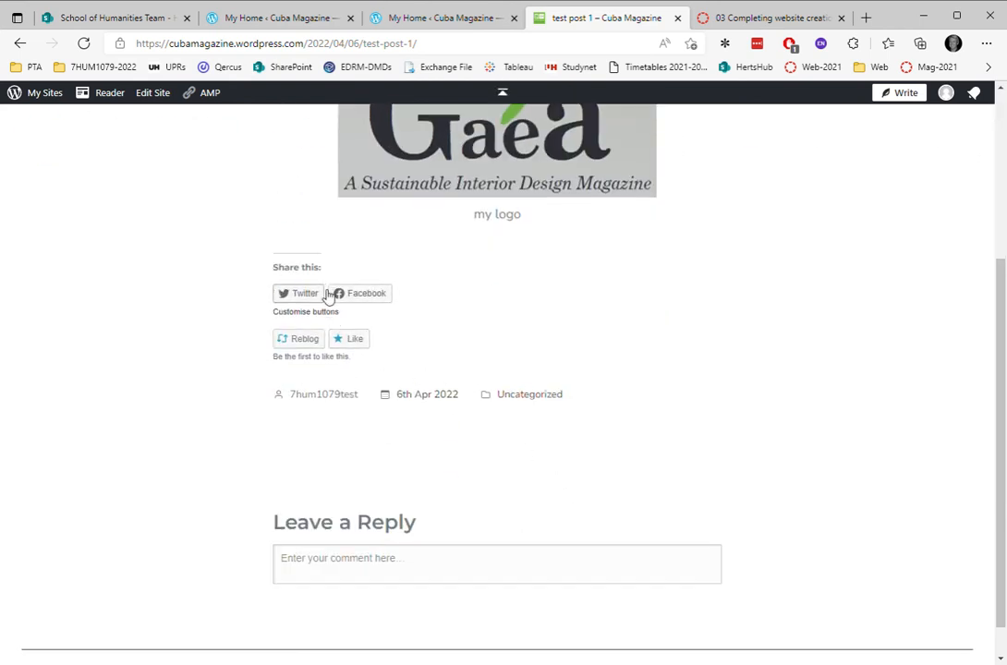
mouse_move(599, 295)
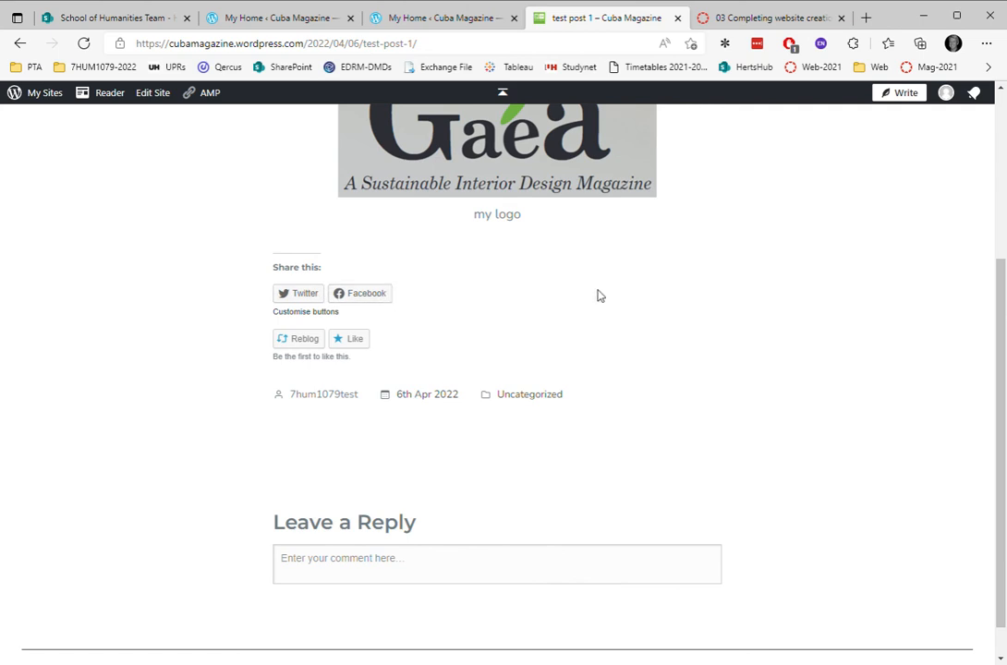
scroll("up", 3)
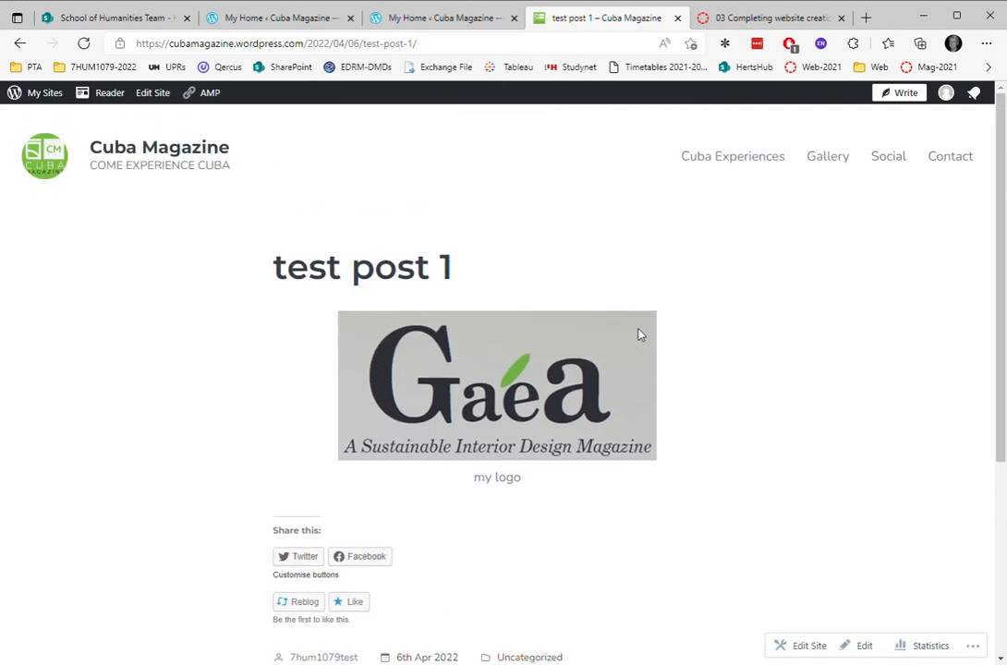
mouse_move(342, 385)
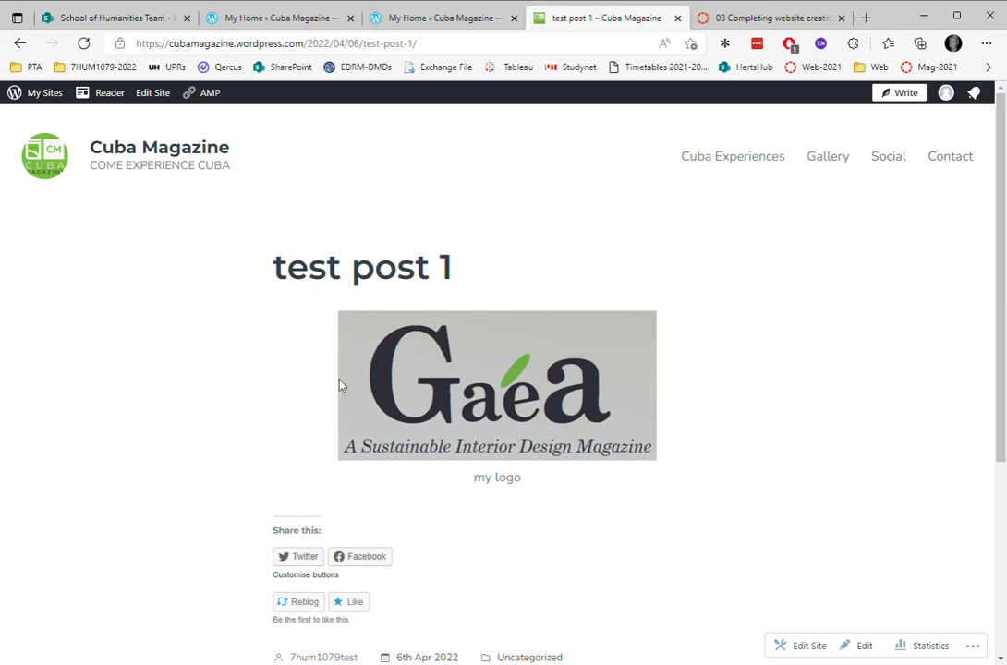
mouse_move(460, 367)
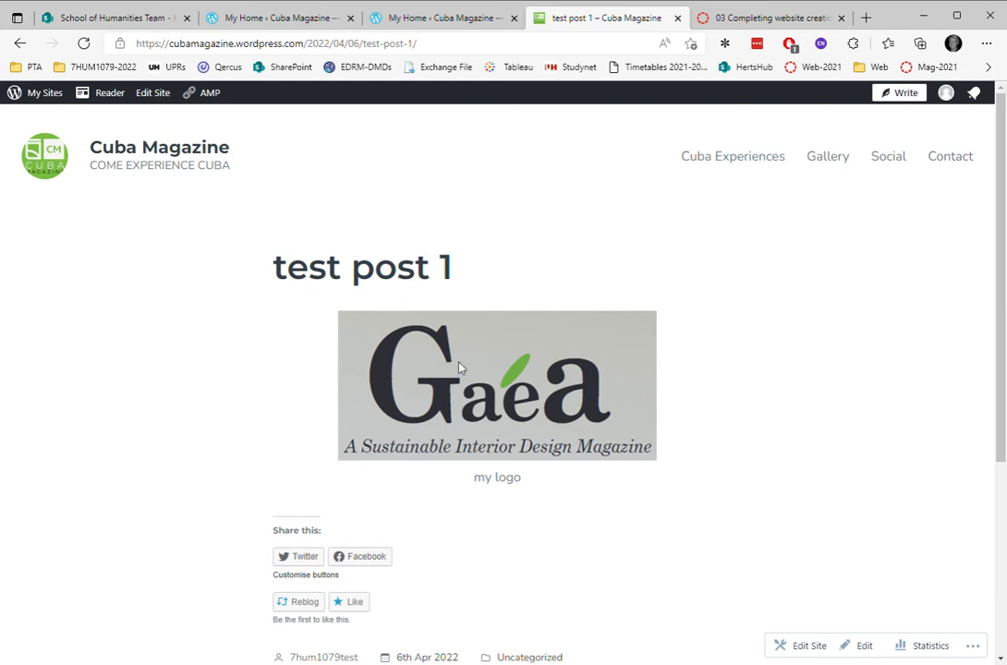
mouse_move(462, 361)
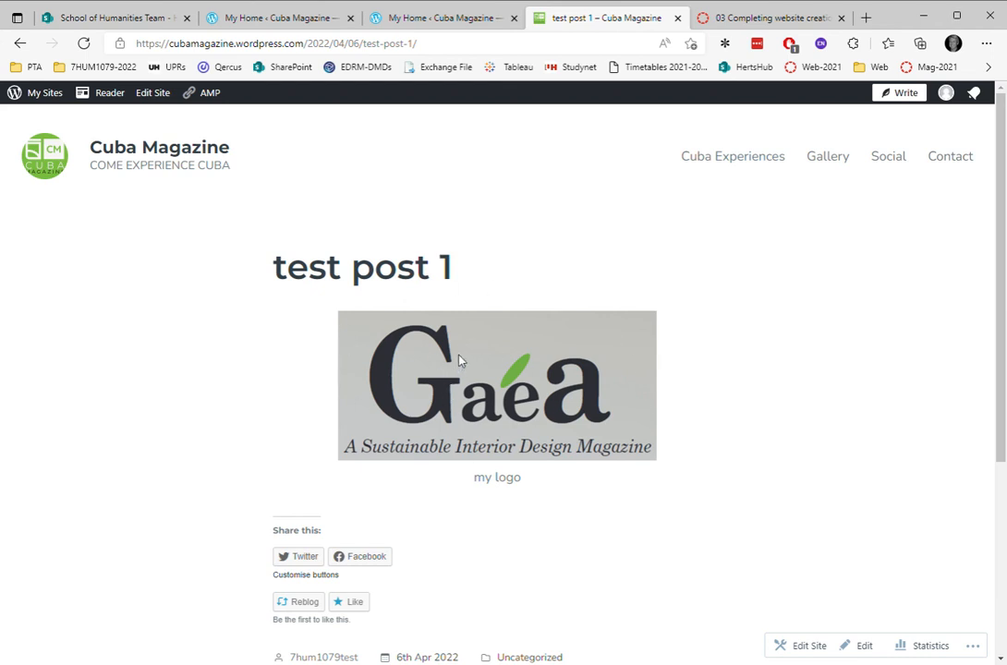